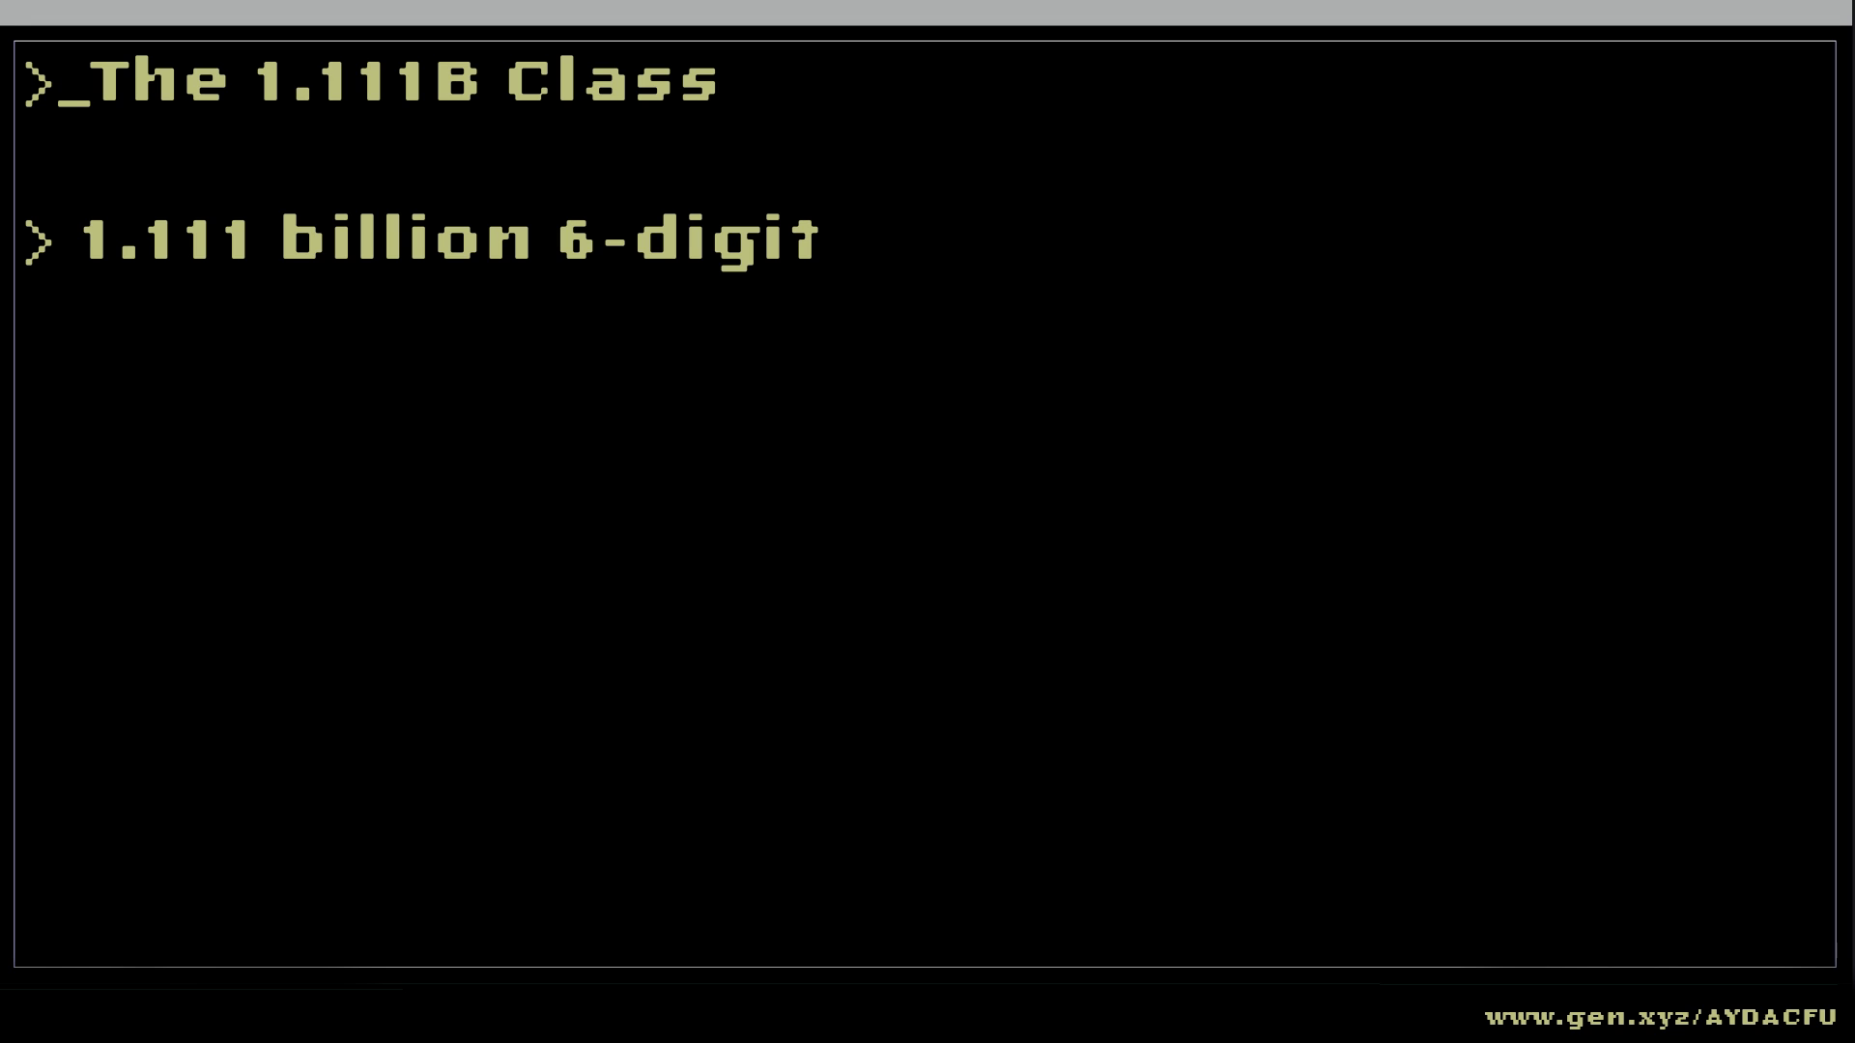
pyautogui.write(', 7-digit, 8-digit,')
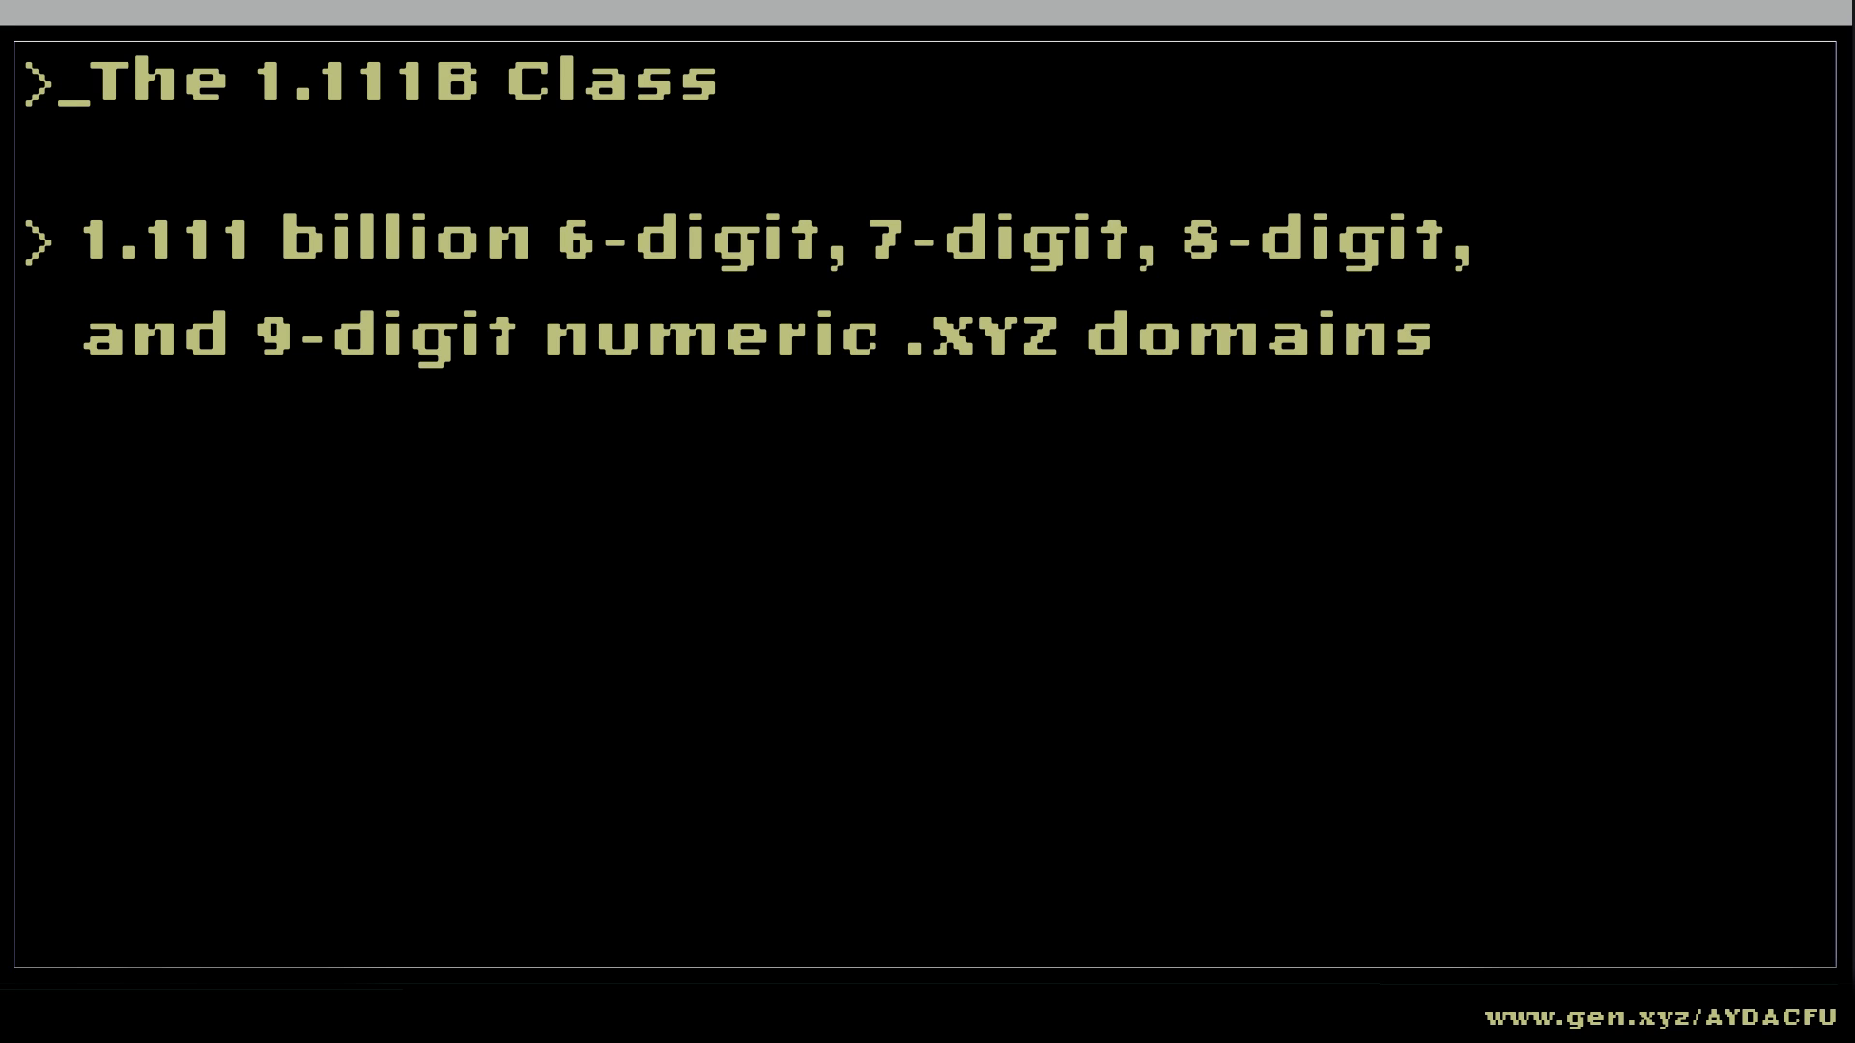
pyautogui.write('00')
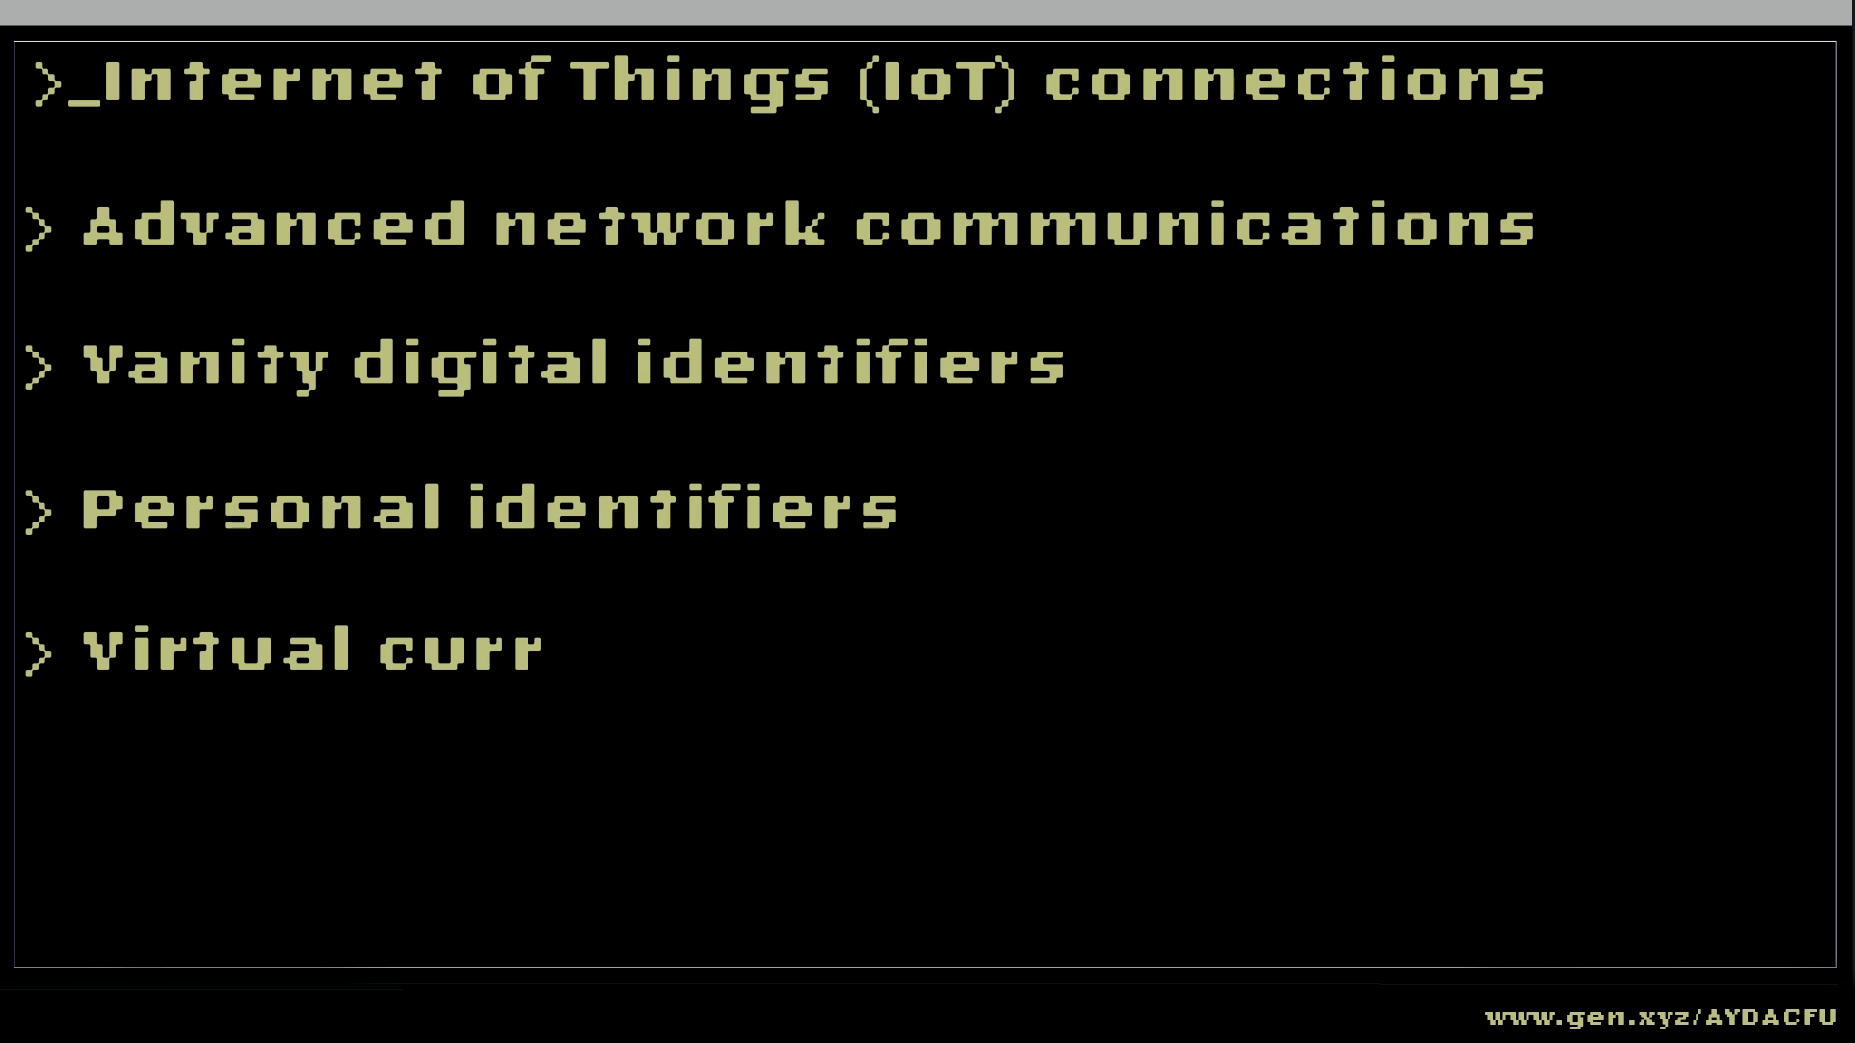
pyautogui.write('encies')
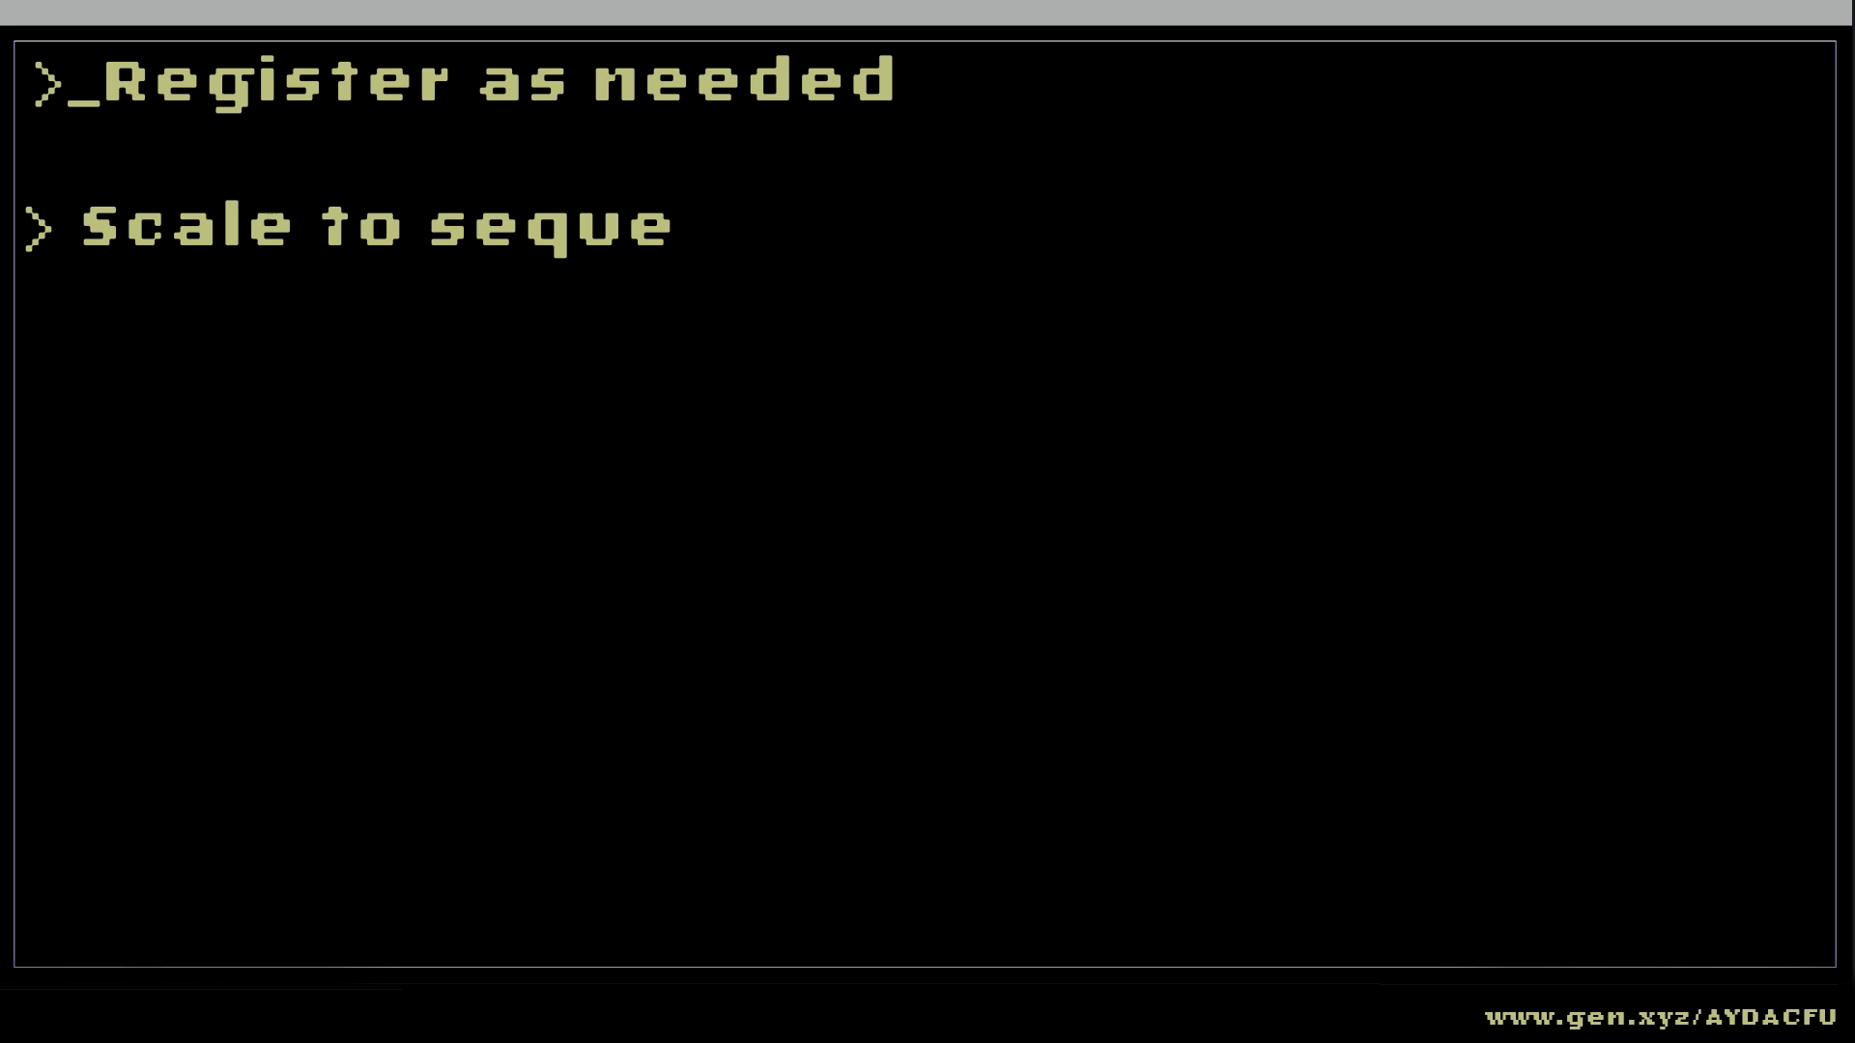
pyautogui.write('ntial blocks')
pyautogui.write('Match digi')
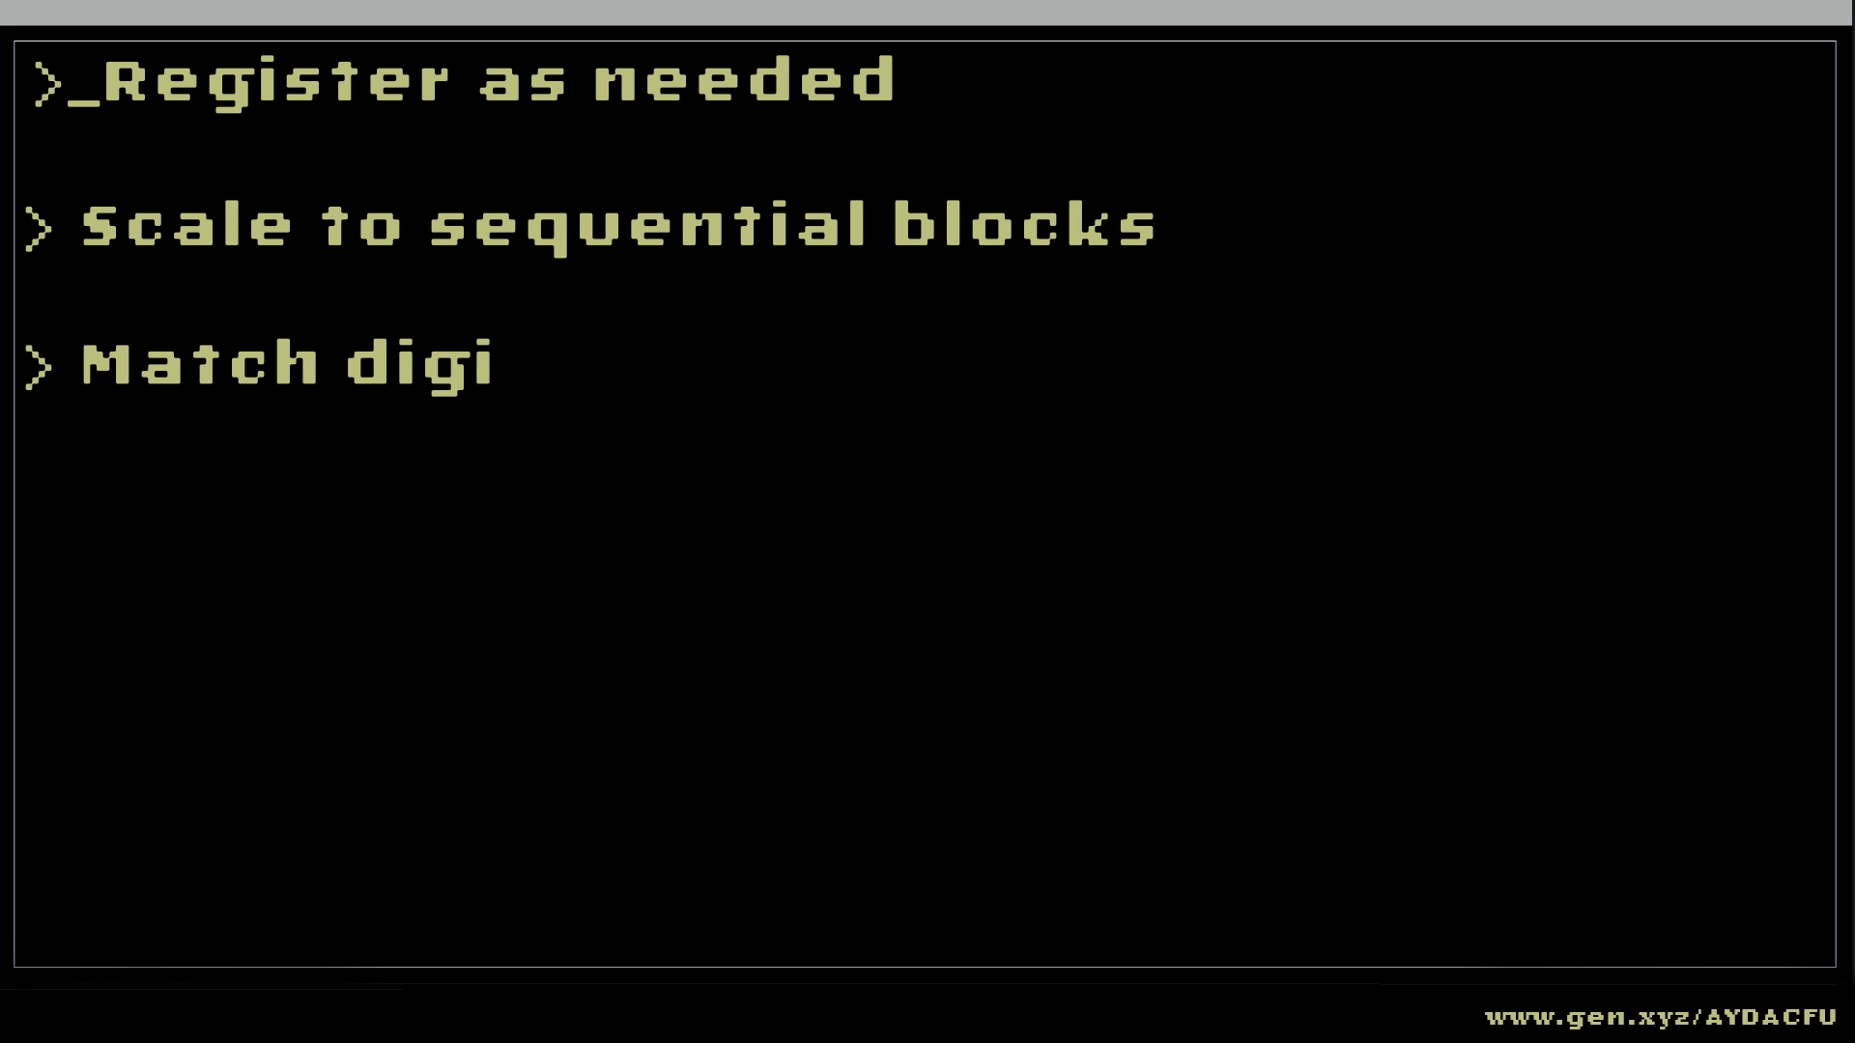
pyautogui.write('tal identifiers')
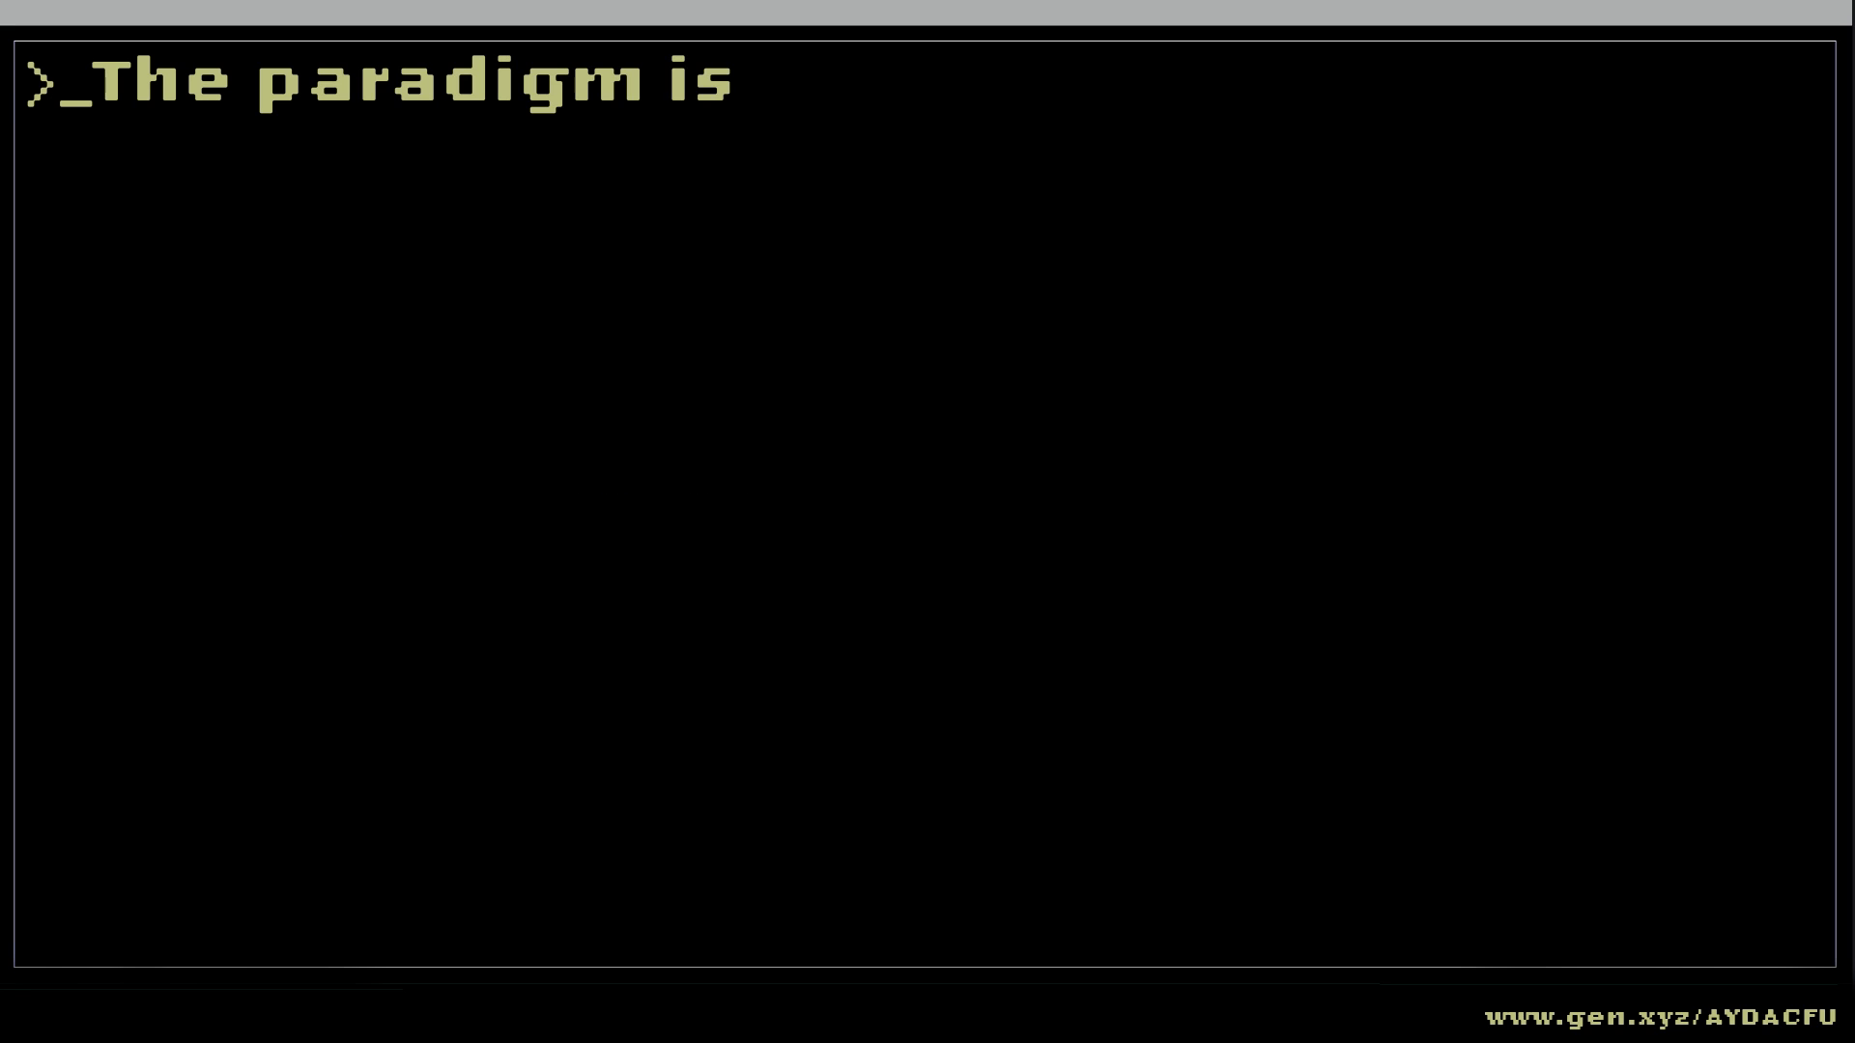
pyautogui.write('shifting')
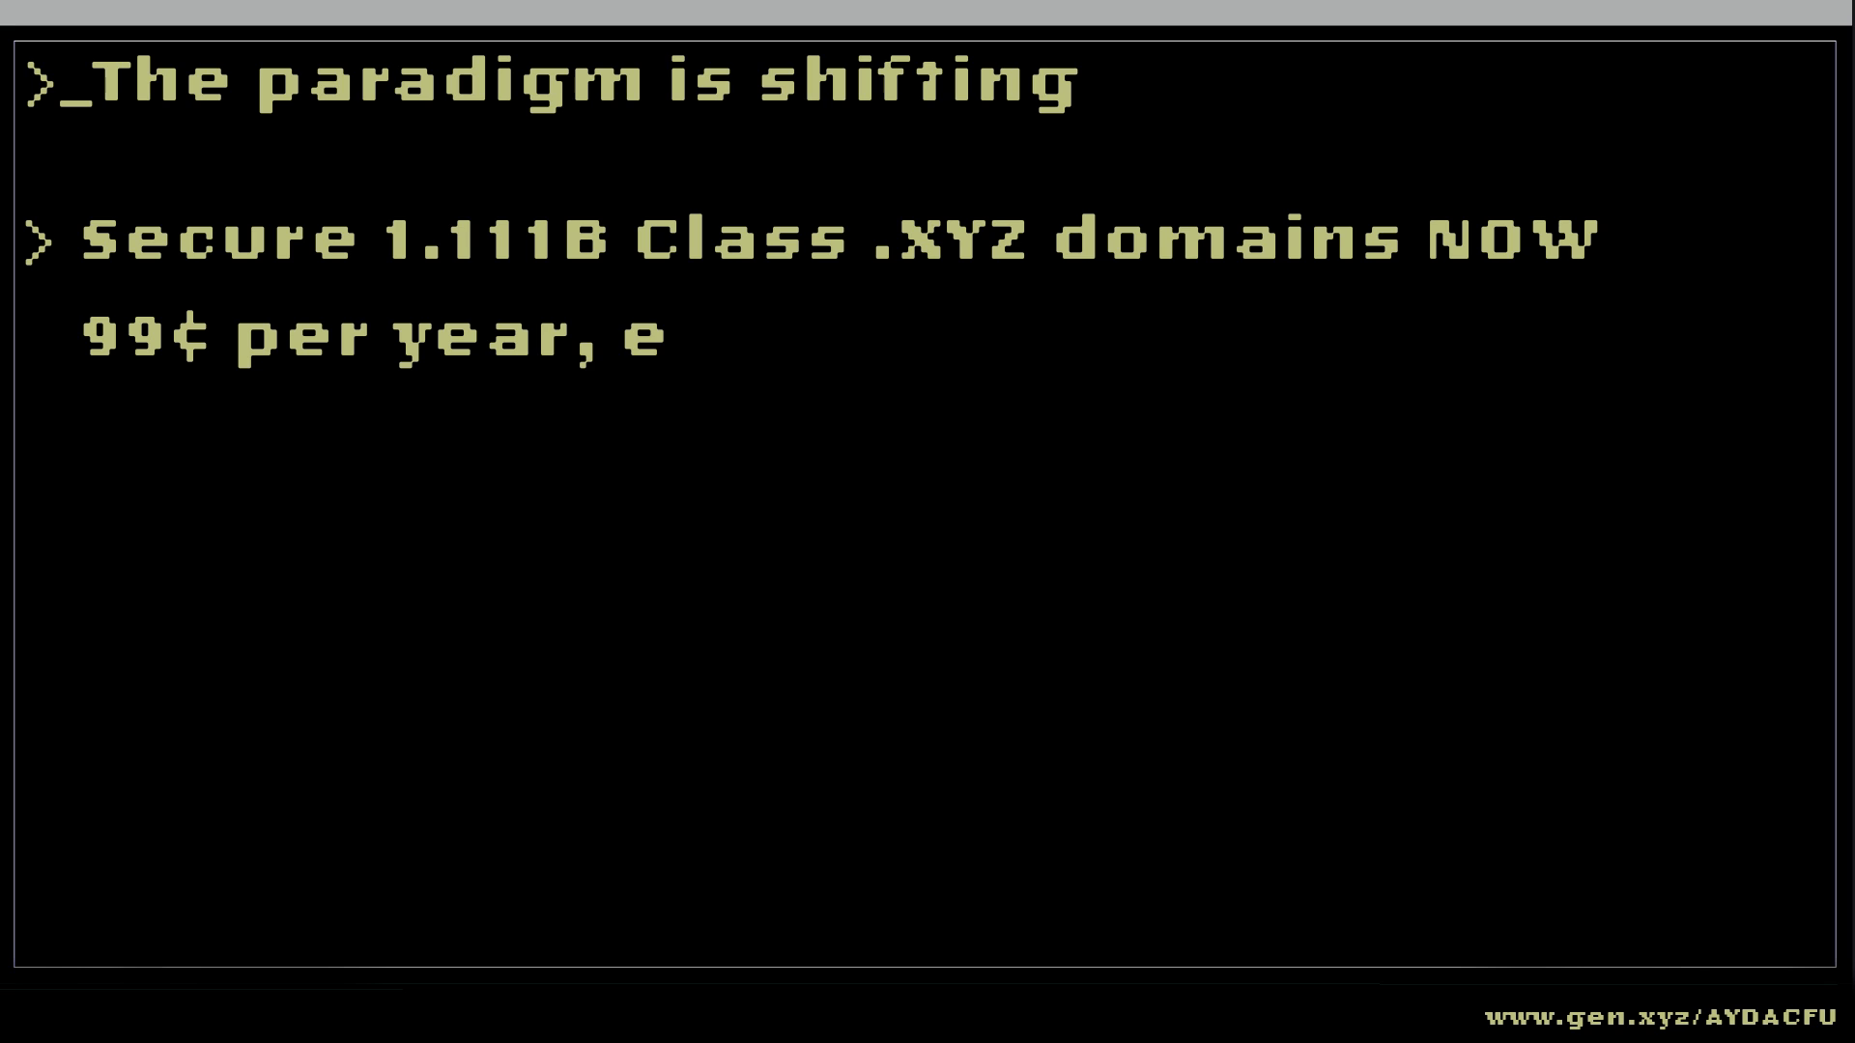
pyautogui.write('very year')
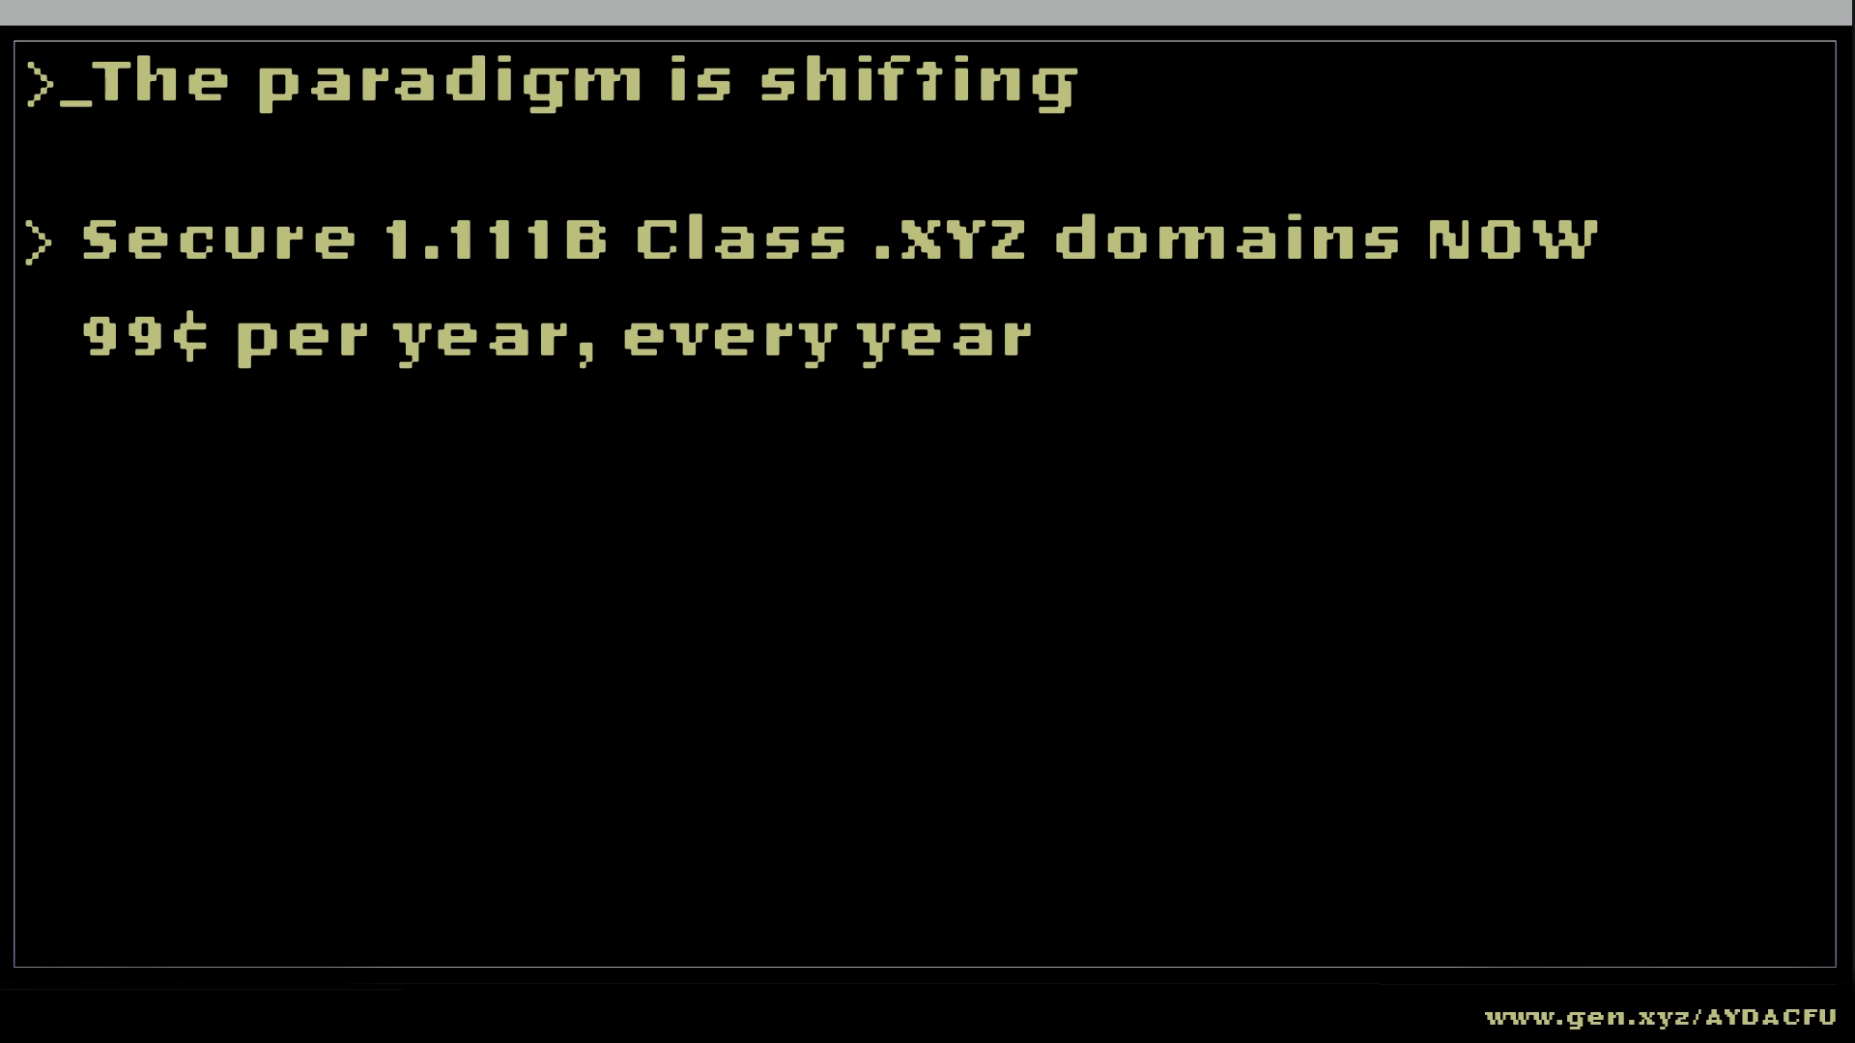
pyautogui.write('www.')
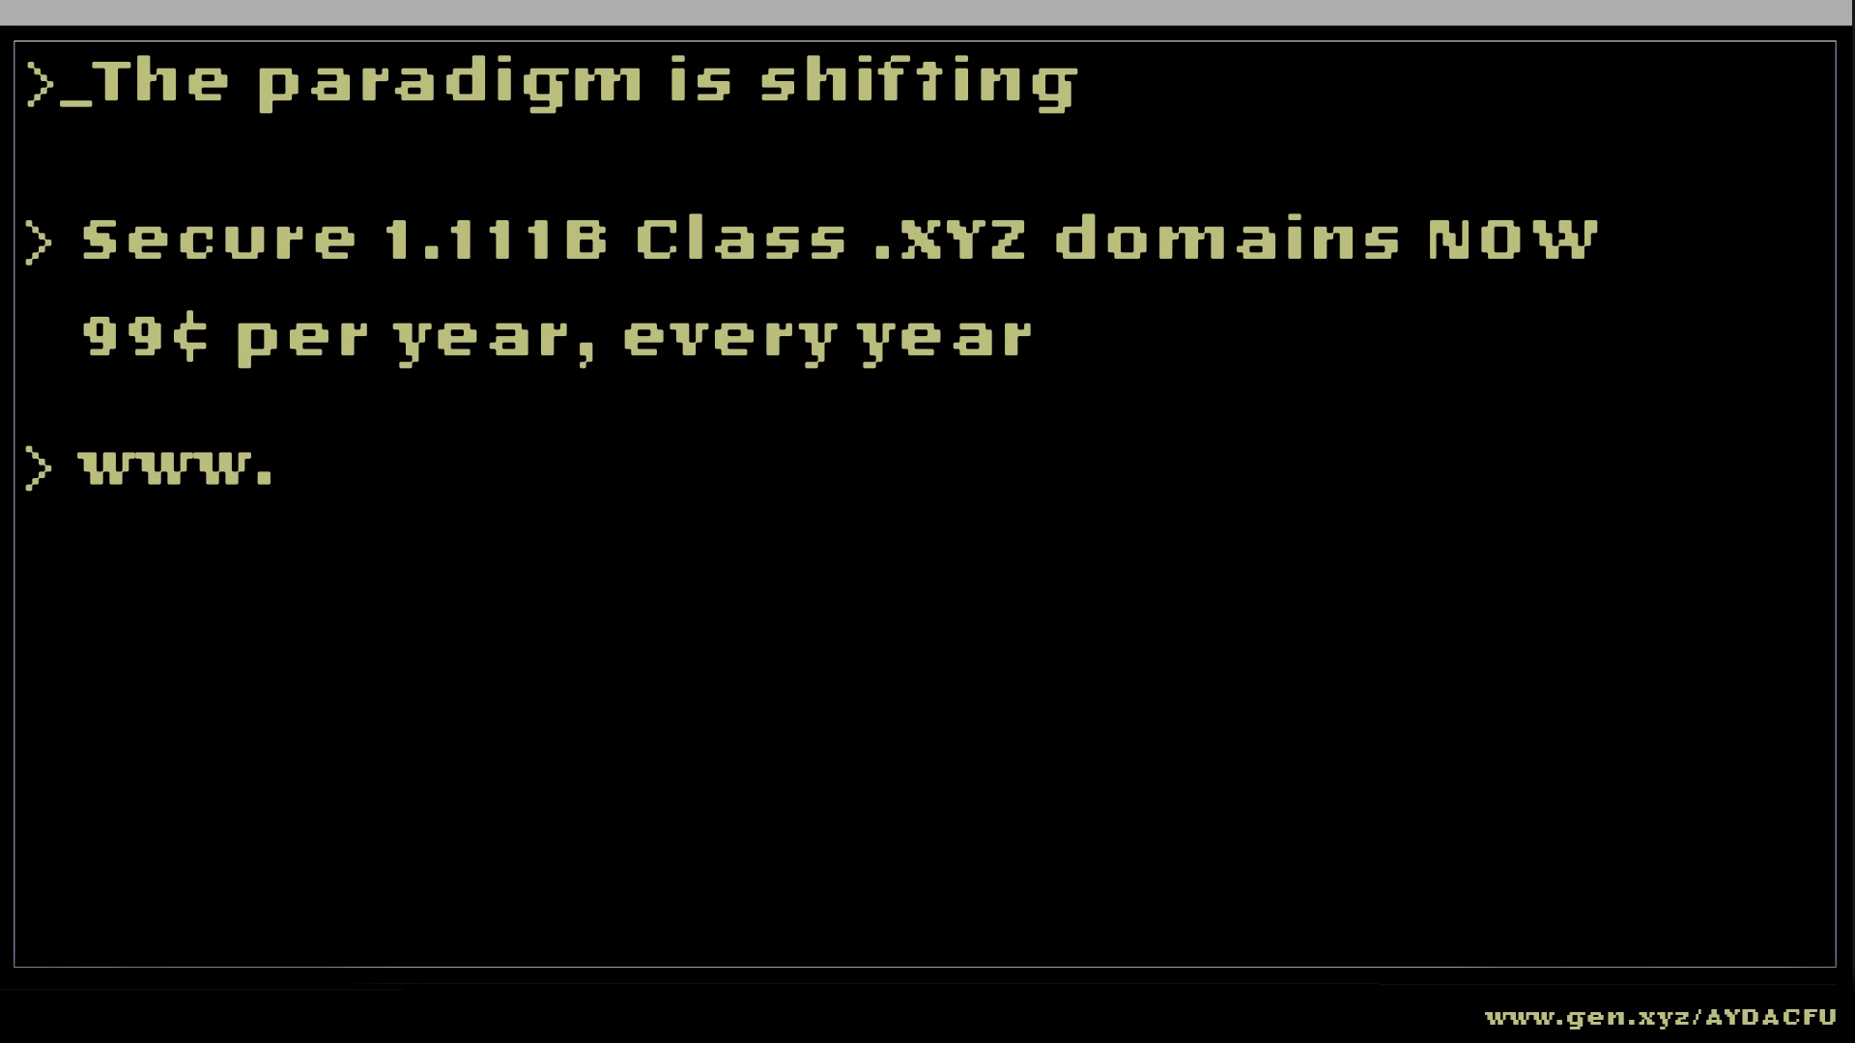
pyautogui.write('gen.xyz/')
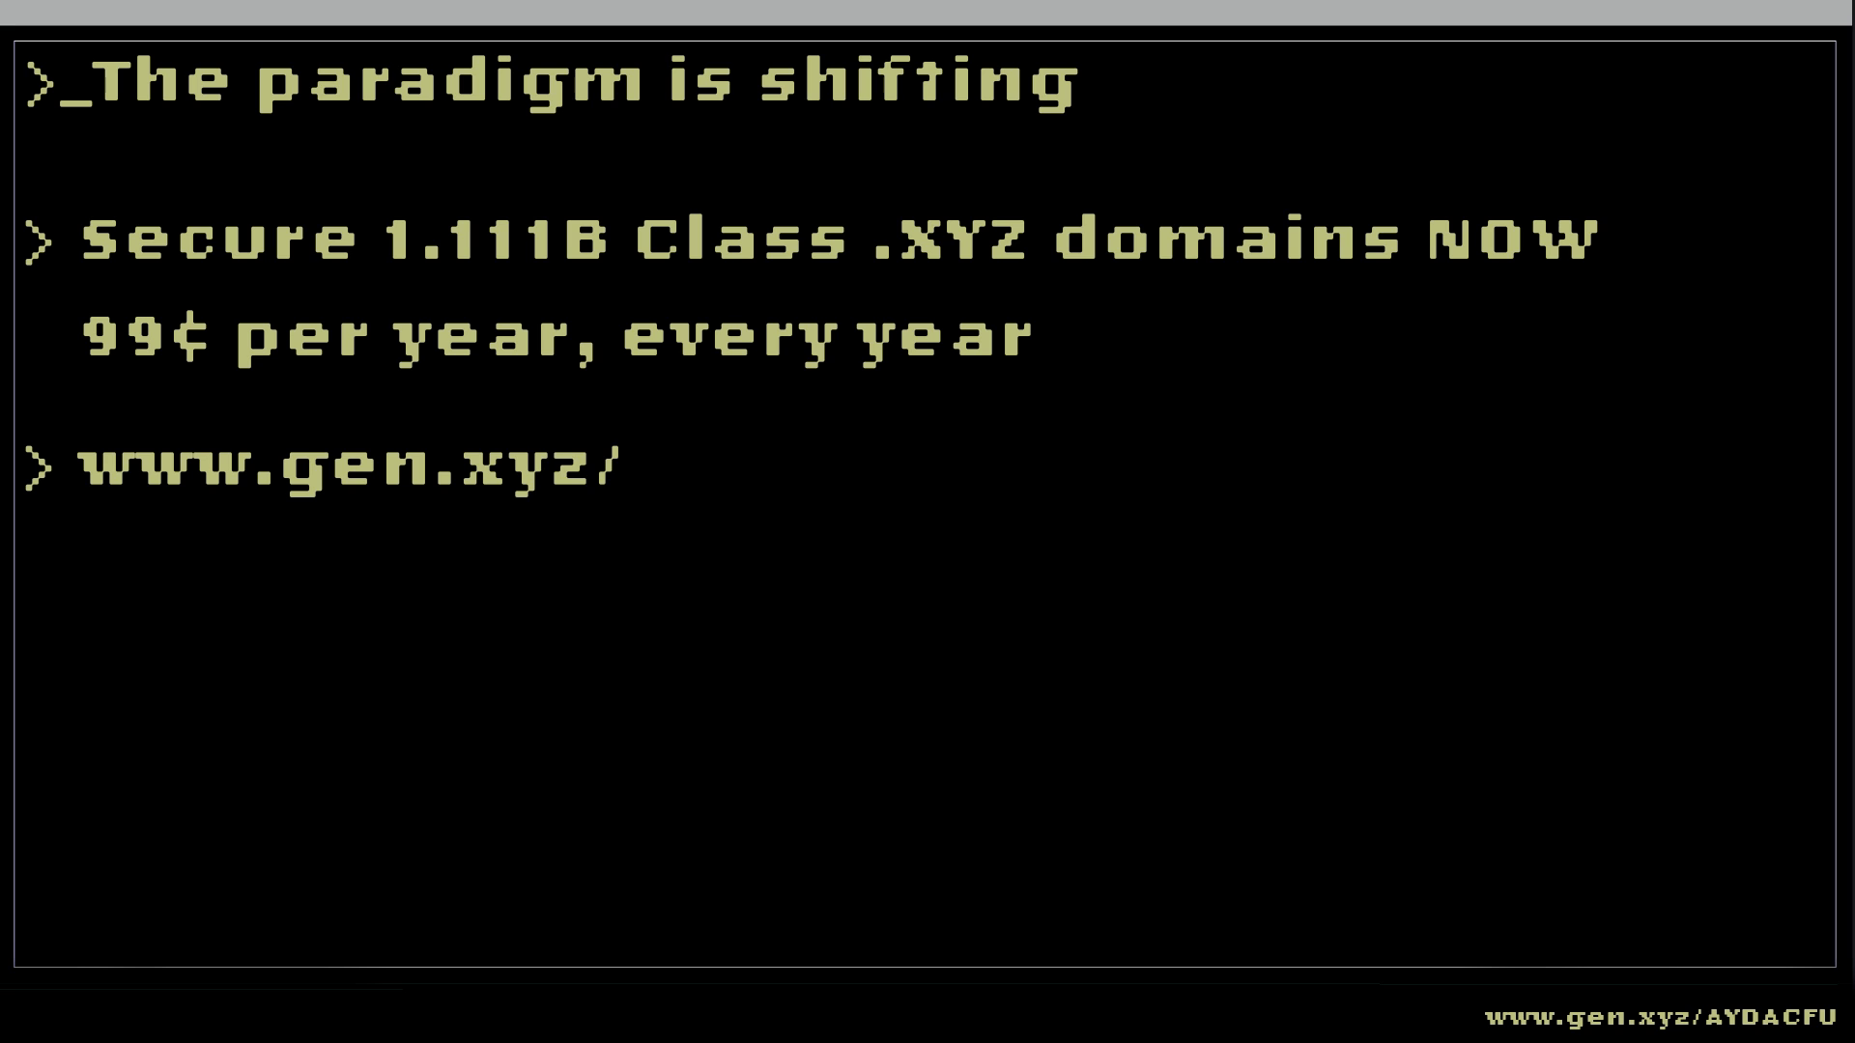